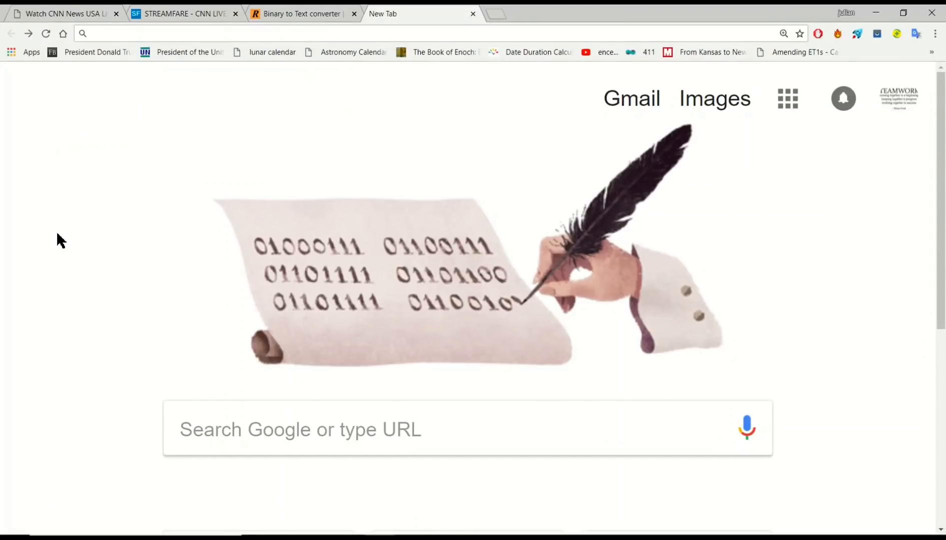
pyautogui.moveTo(451, 441)
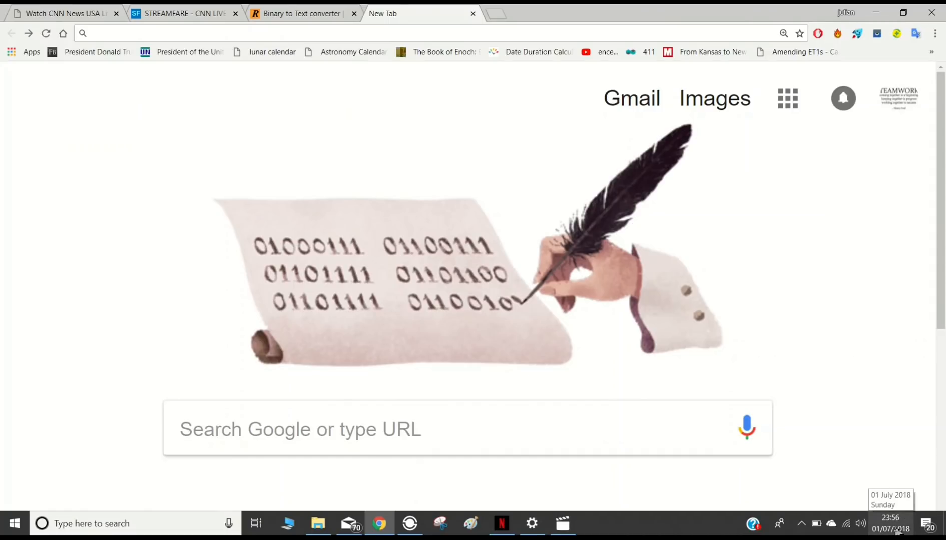
pyautogui.moveTo(274, 266)
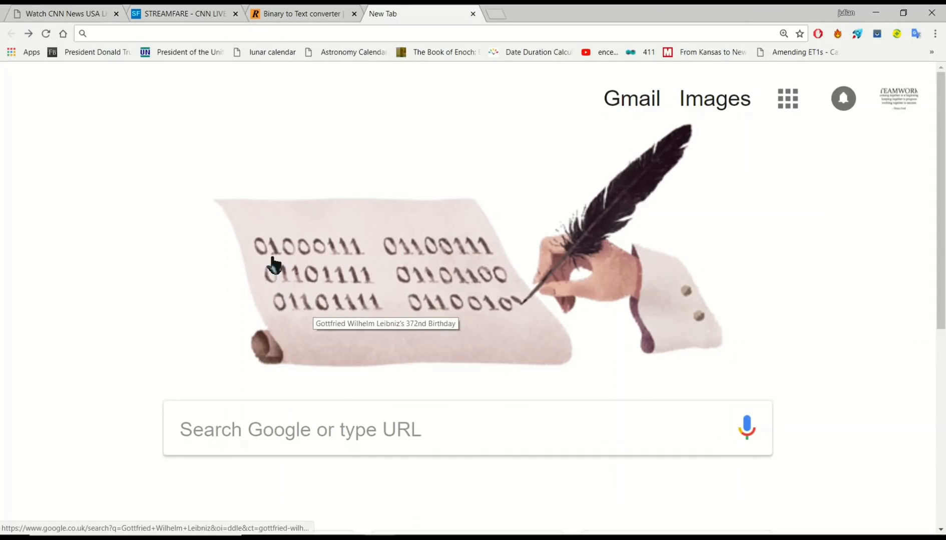
pyautogui.moveTo(413, 258)
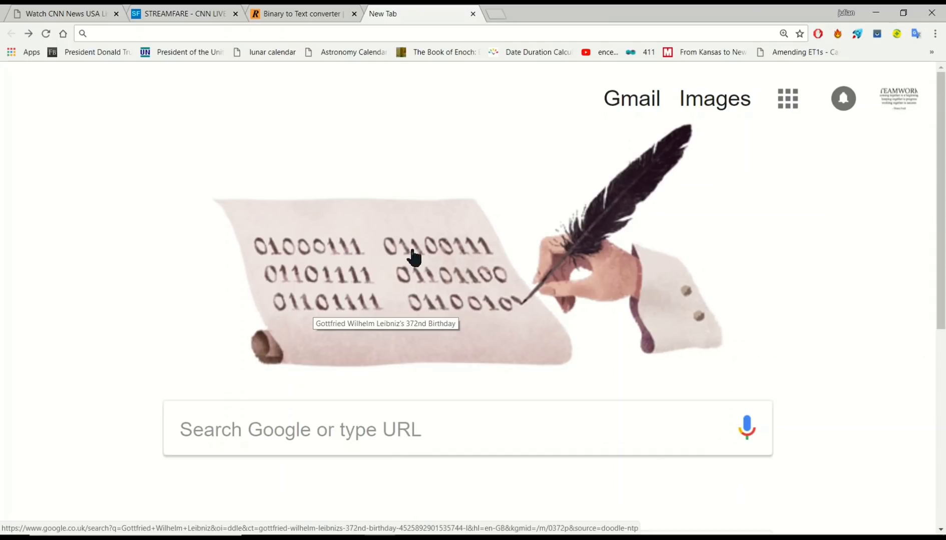
pyautogui.moveTo(296, 295)
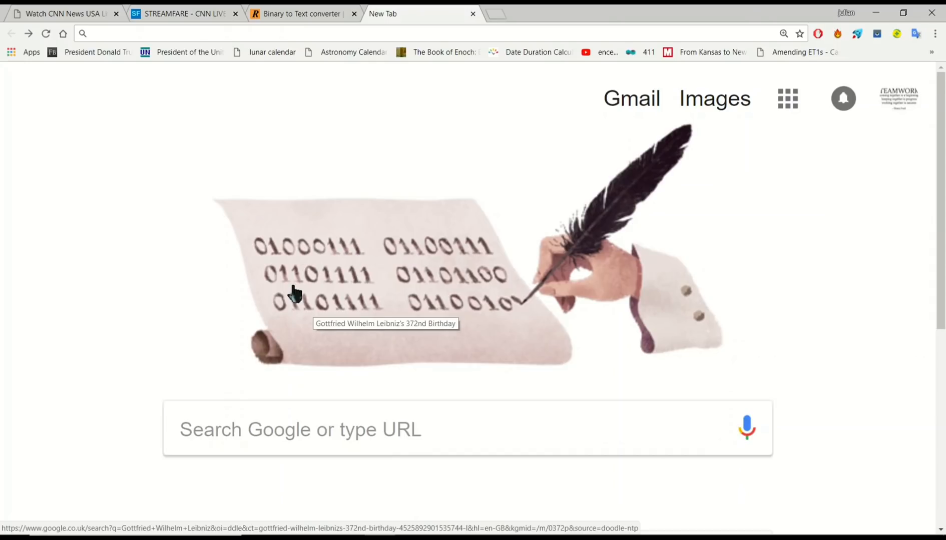
pyautogui.moveTo(296, 323)
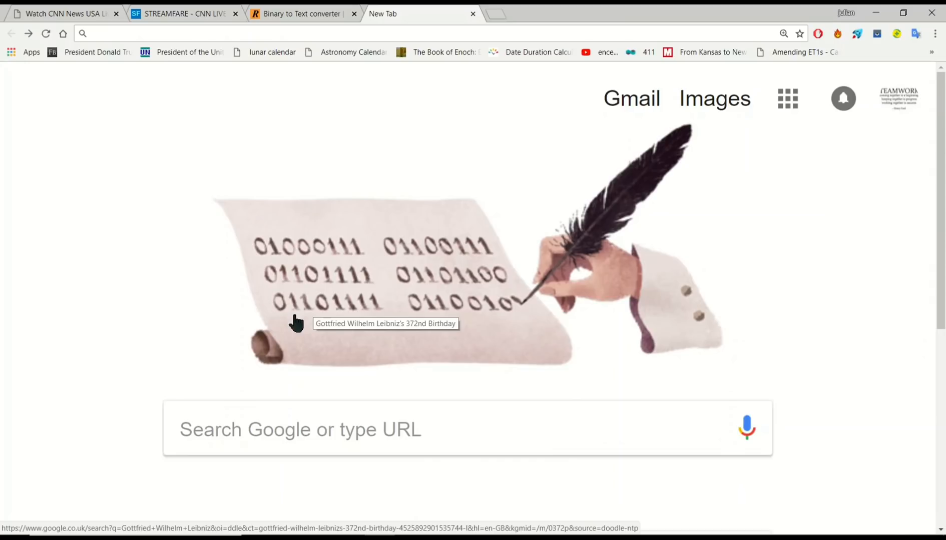
pyautogui.moveTo(524, 318)
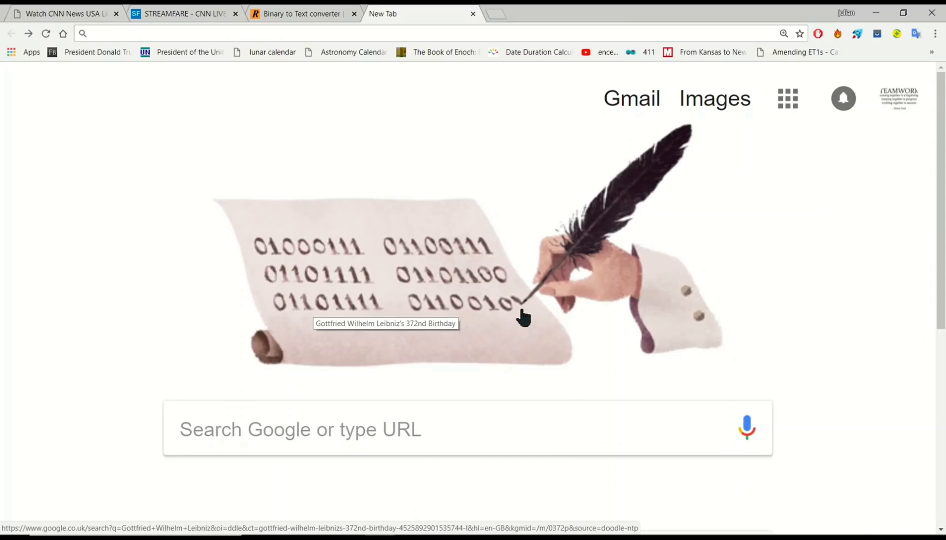
pyautogui.moveTo(520, 315)
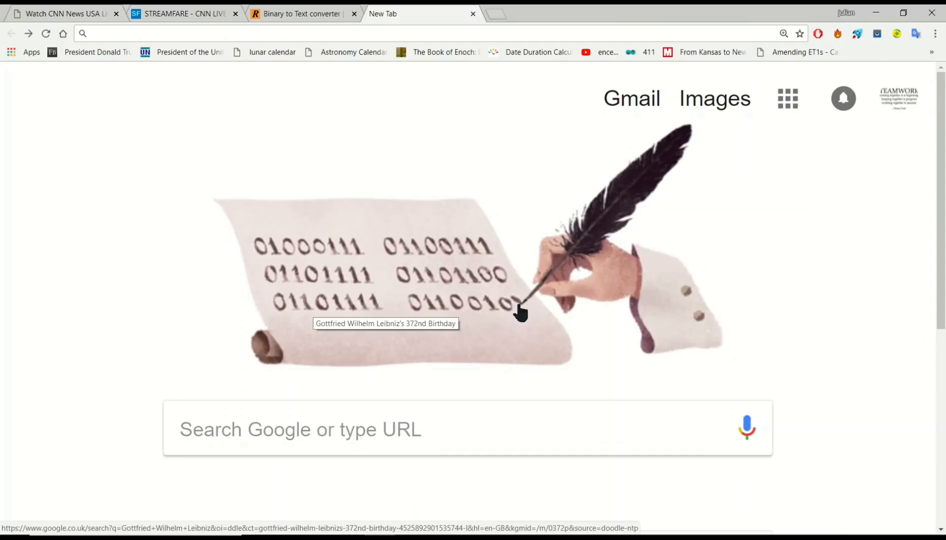
pyautogui.moveTo(519, 308)
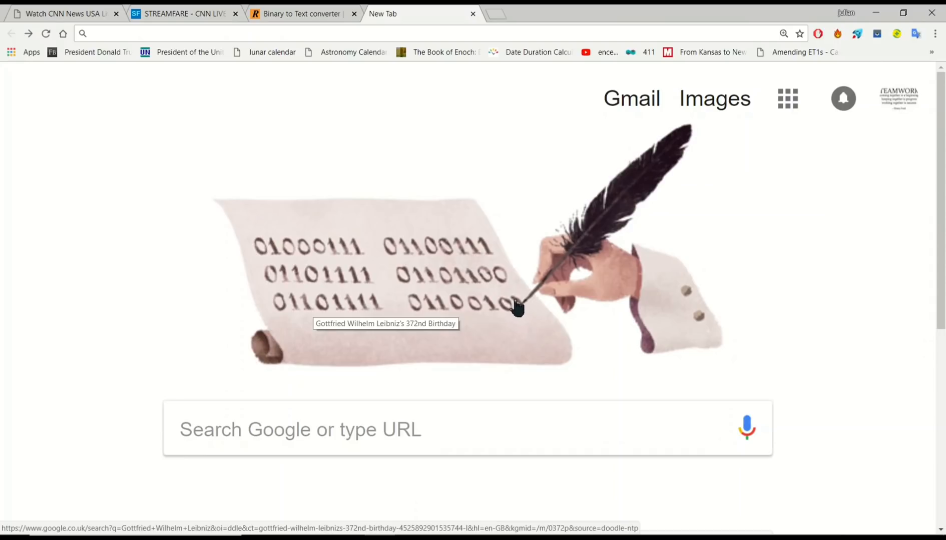
pyautogui.moveTo(488, 255)
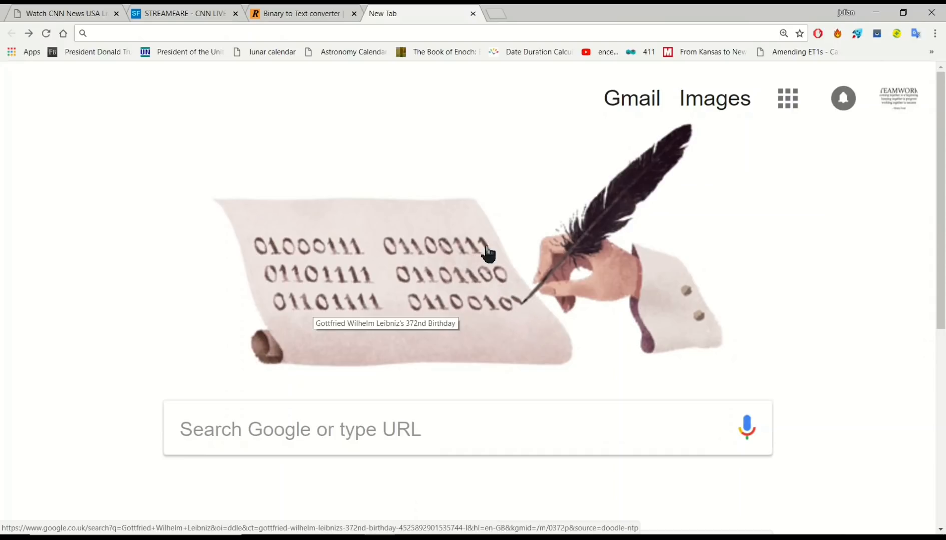
pyautogui.moveTo(368, 290)
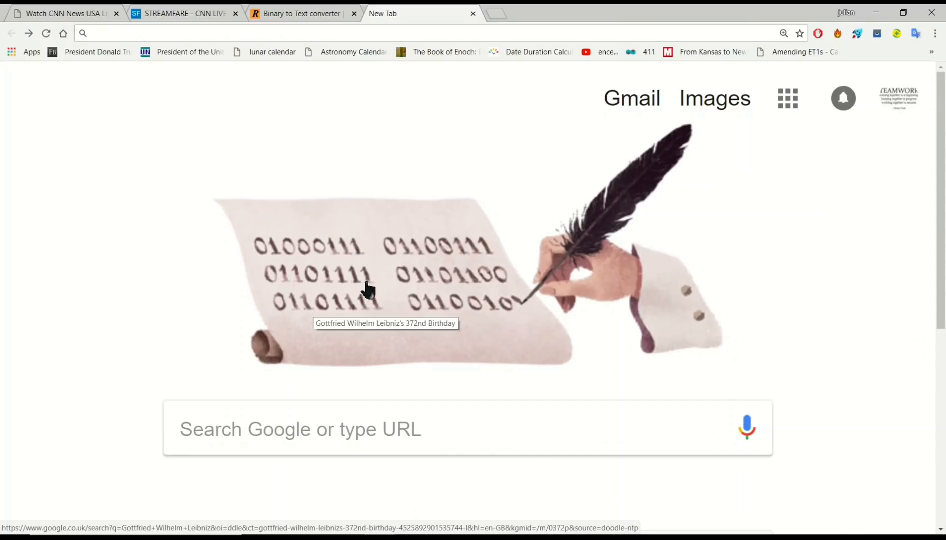
pyautogui.moveTo(320, 83)
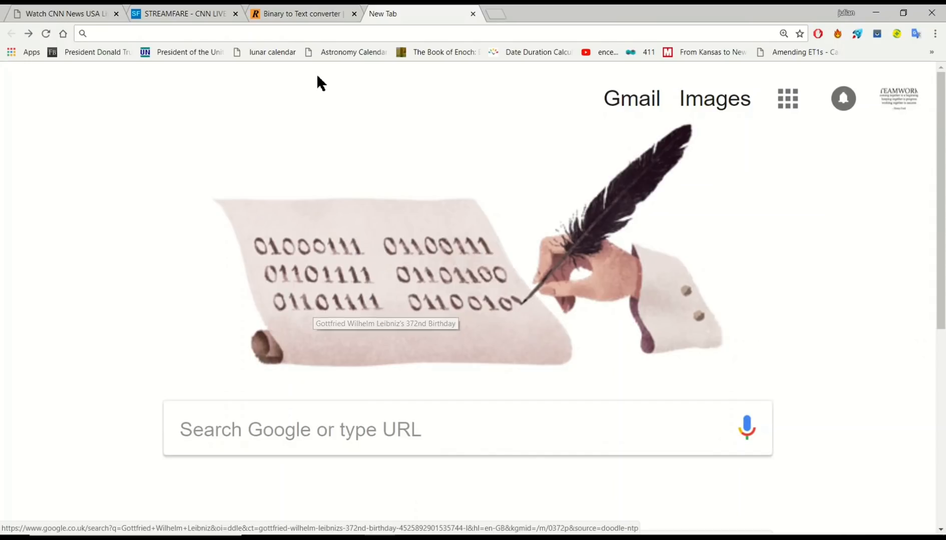
# Glance at the converter's '#77362' output, then return to the doodle new tab.
pyautogui.click(299, 14)
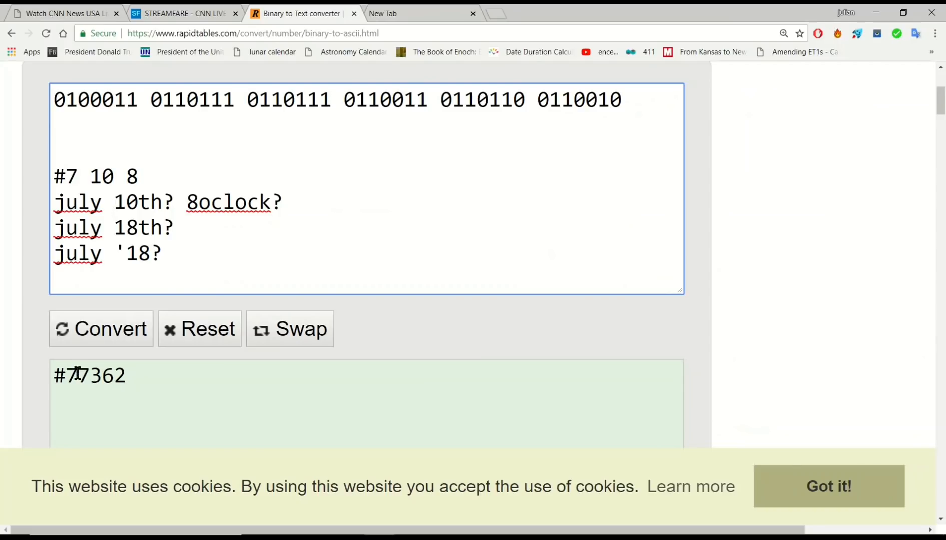
pyautogui.moveTo(94, 362)
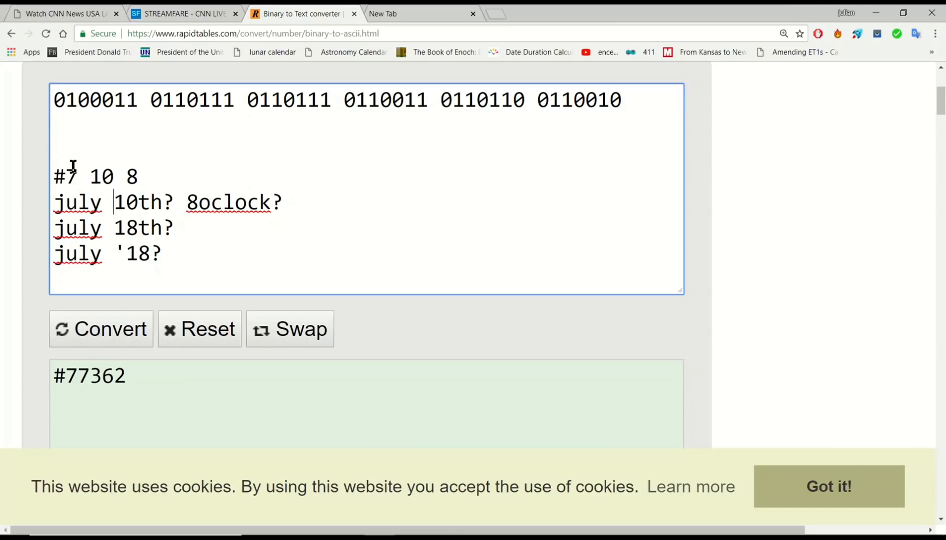
pyautogui.moveTo(94, 314)
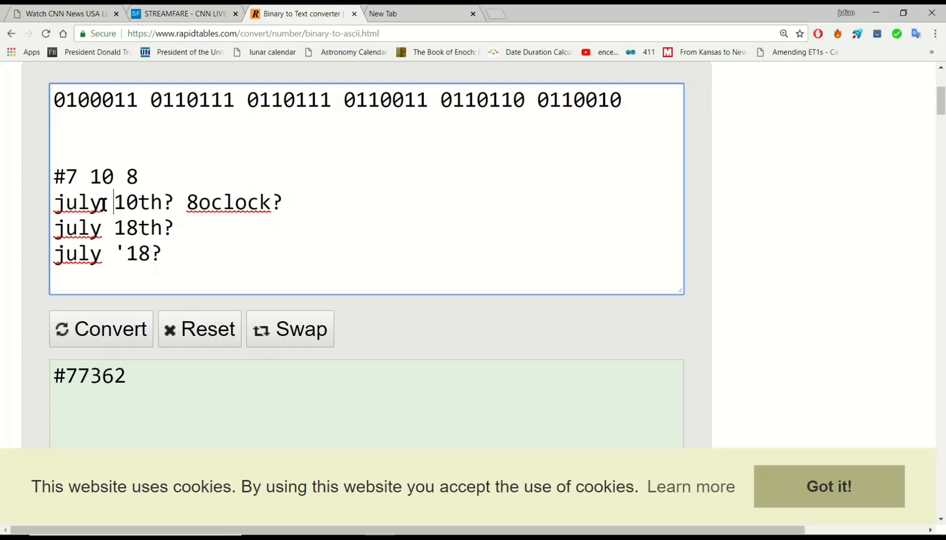
pyautogui.click(126, 208)
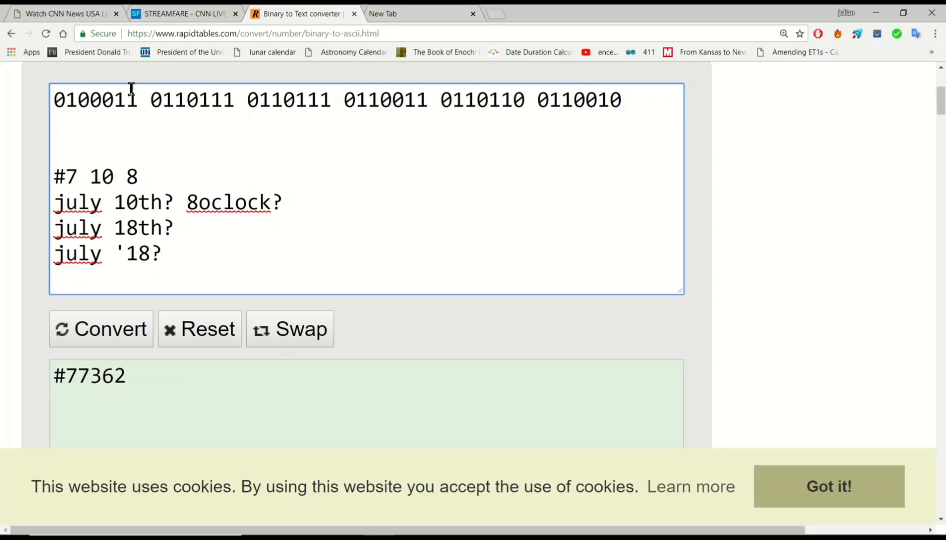
pyautogui.moveTo(336, 95)
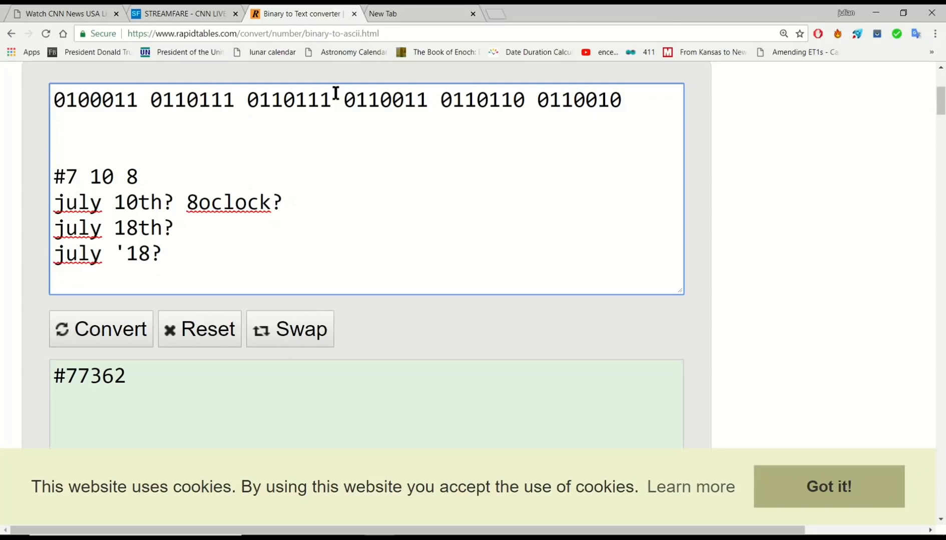
pyautogui.moveTo(174, 264)
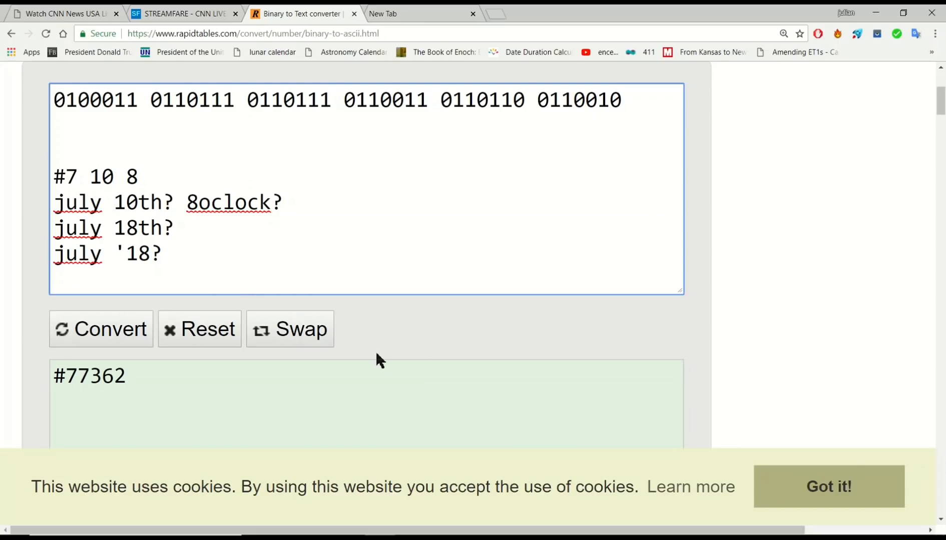
pyautogui.moveTo(460, 318)
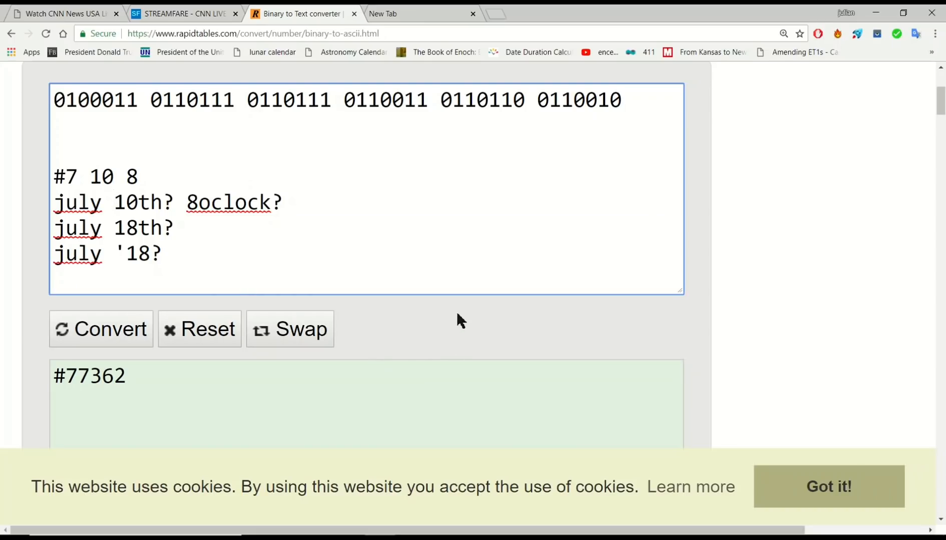
pyautogui.click(115, 202)
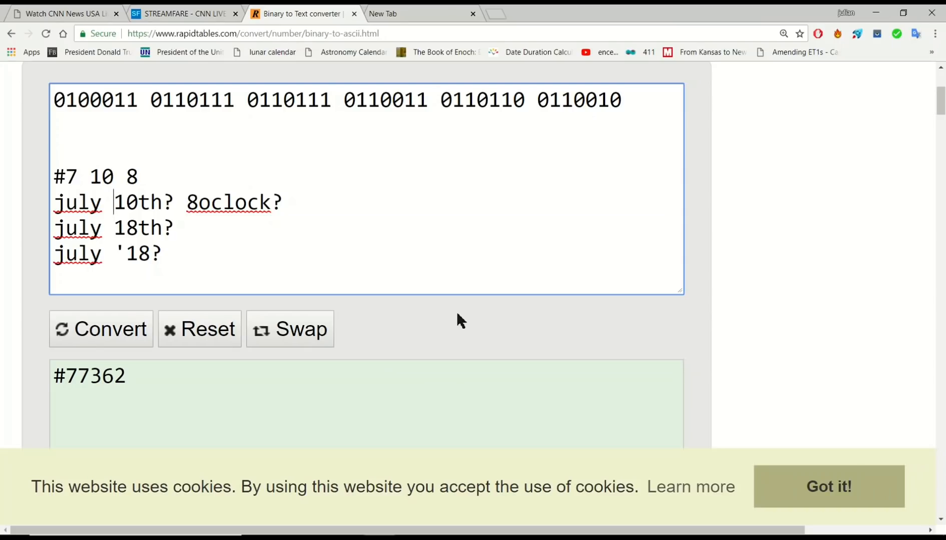
pyautogui.moveTo(361, 84)
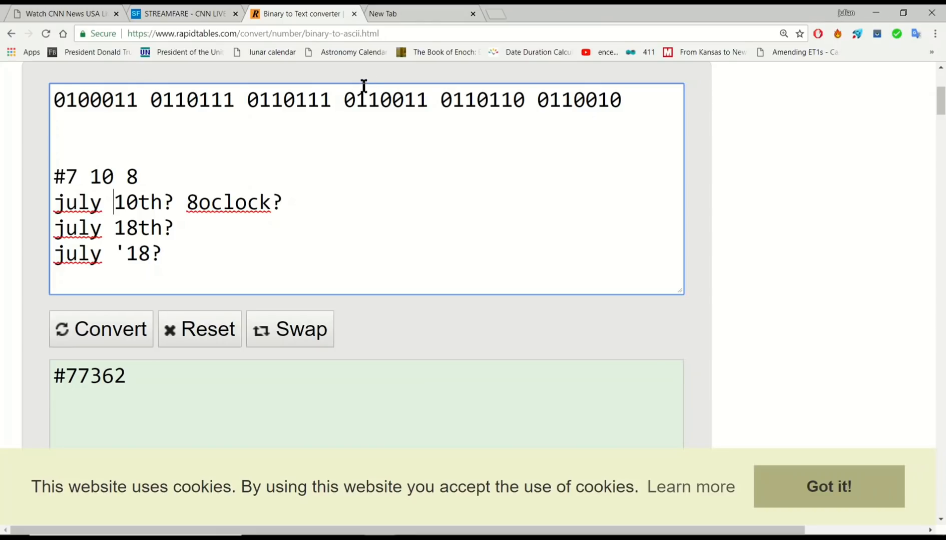
pyautogui.click(398, 13)
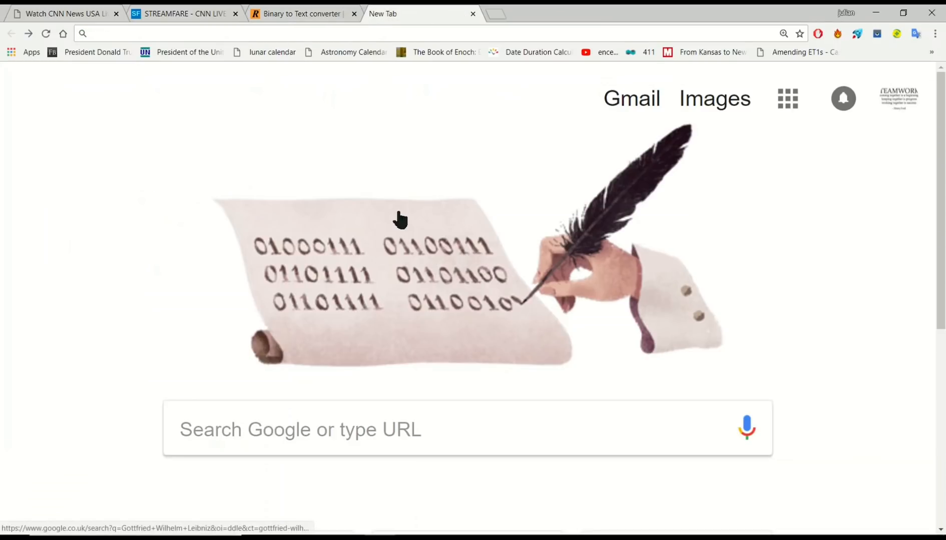
pyautogui.moveTo(297, 241)
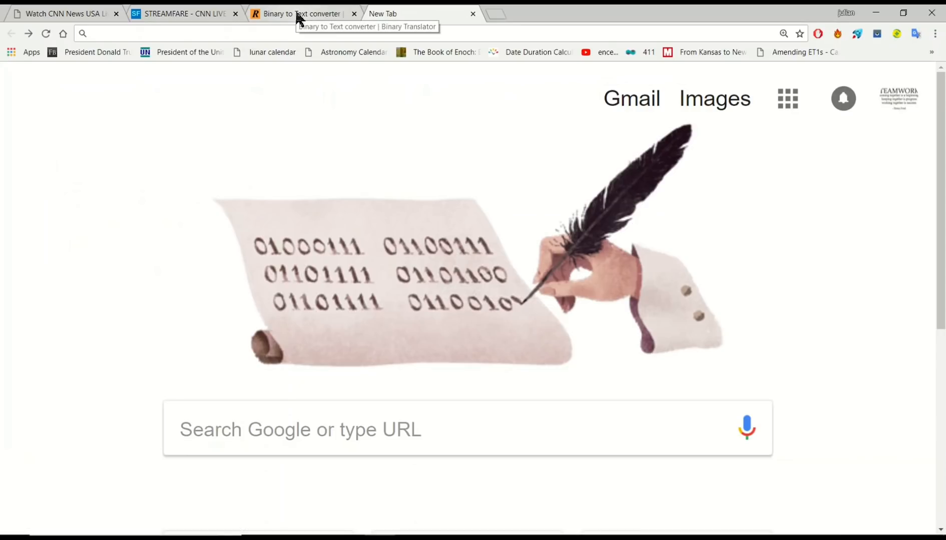
# Return to the Binary to Text converter tab and click its text area repeatedly.
pyautogui.click(300, 14)
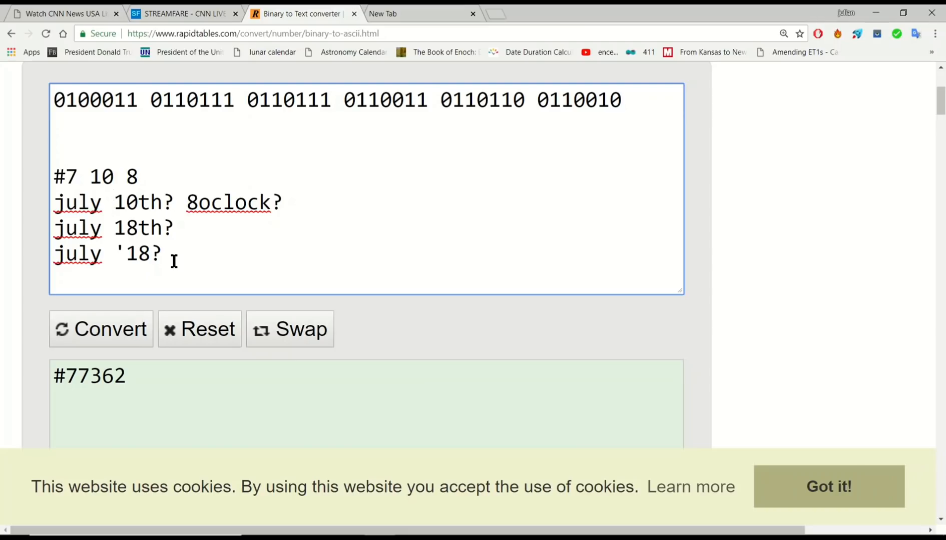
pyautogui.click(113, 202)
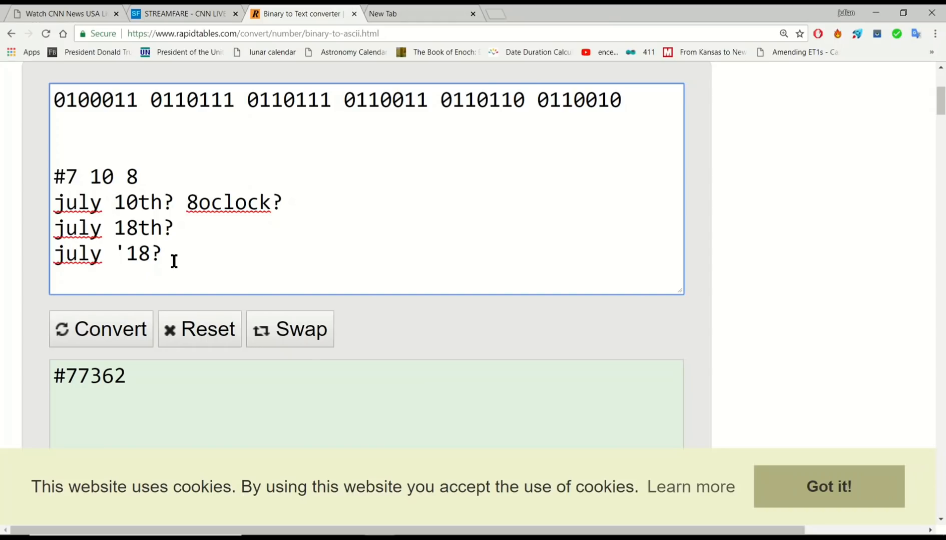
pyautogui.click(114, 202)
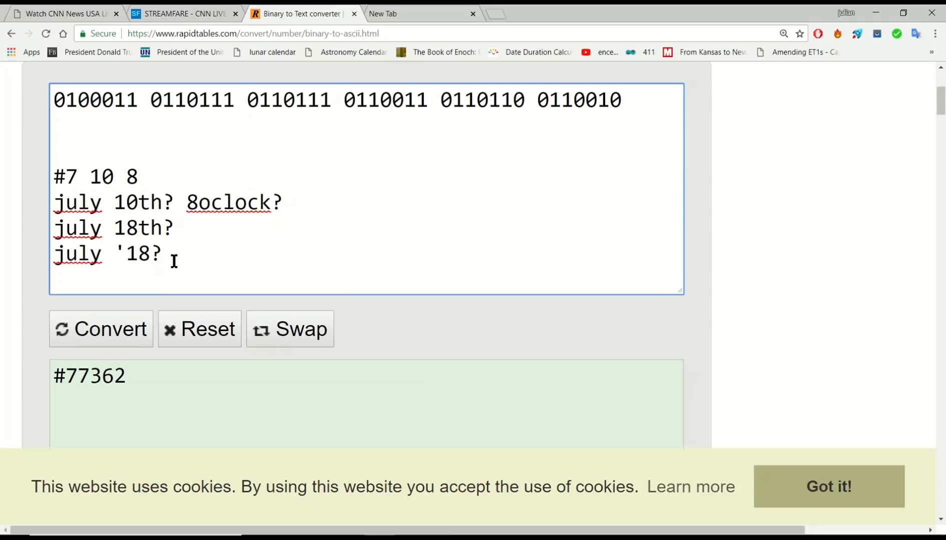
pyautogui.click(111, 202)
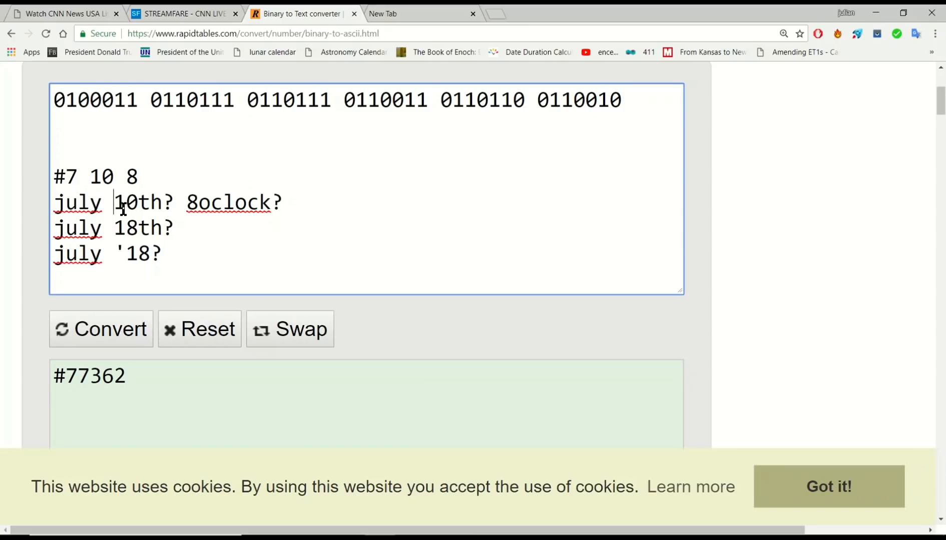
pyautogui.moveTo(131, 313)
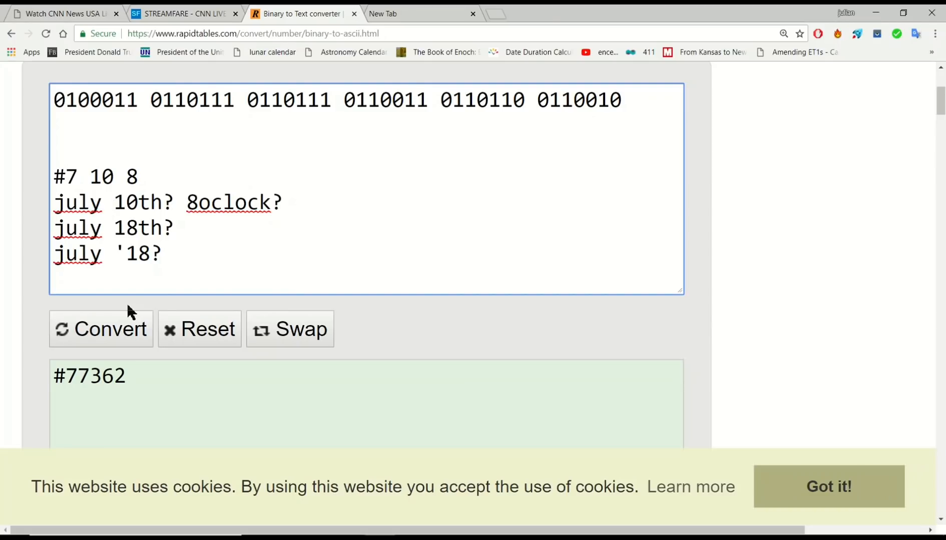
# Keep clicking the converter's text area, leaving the codes and '#77362' unchanged.
pyautogui.click(112, 202)
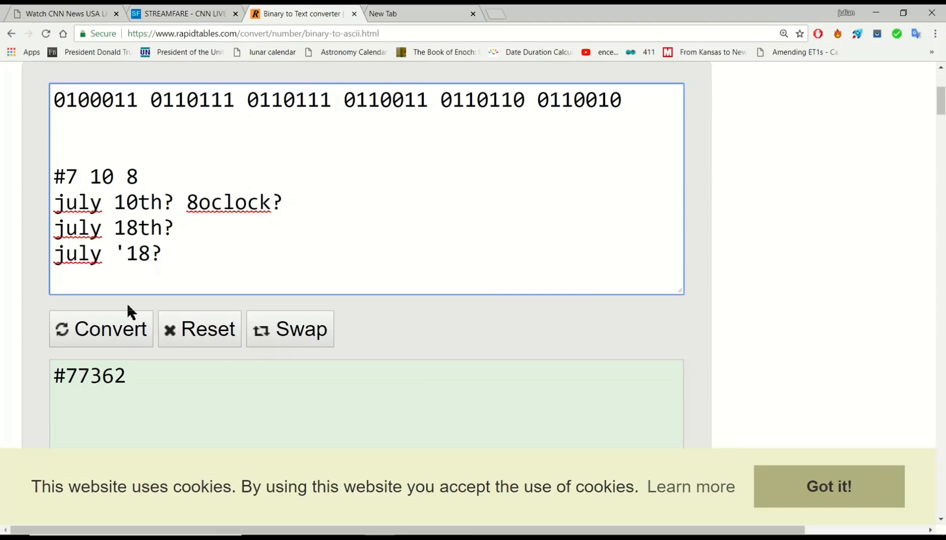
pyautogui.click(113, 202)
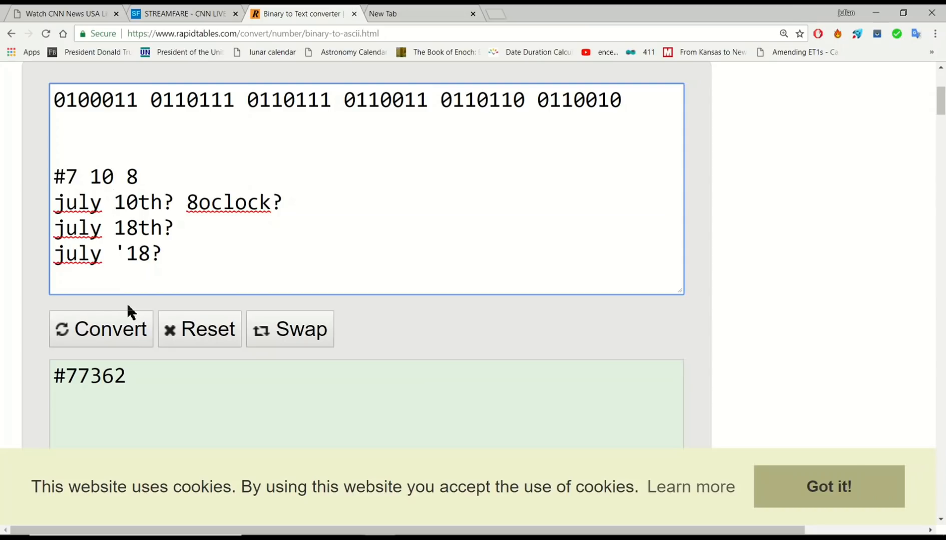
pyautogui.click(112, 202)
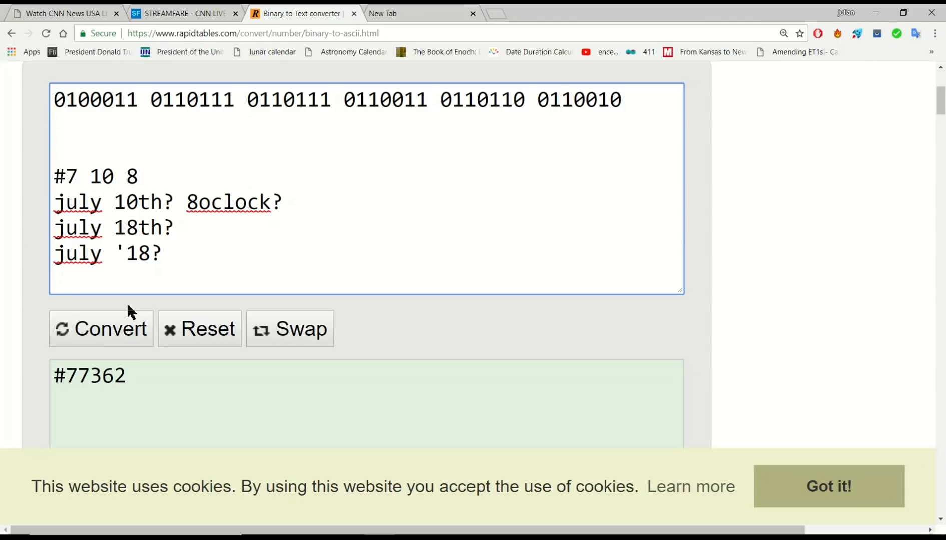
pyautogui.click(115, 202)
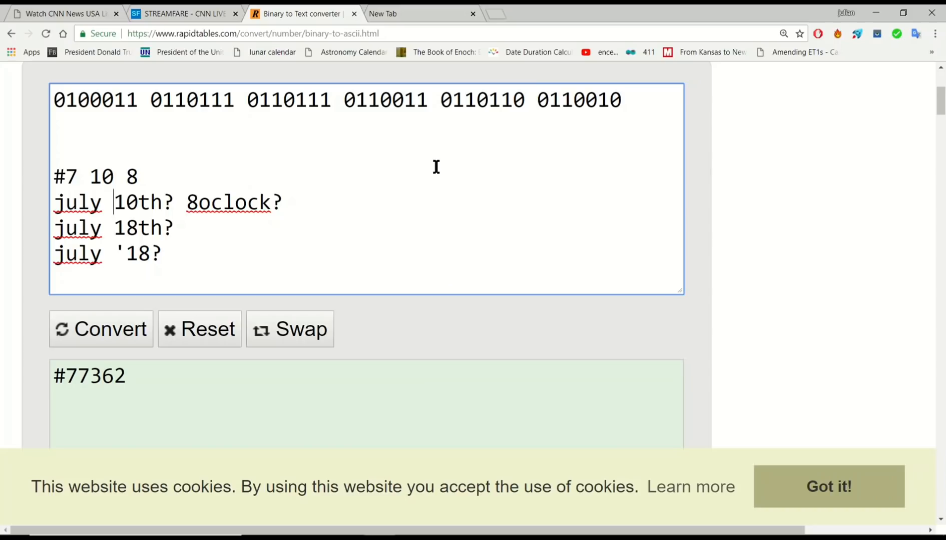
# View the Leibniz 372nd Birthday doodle tab, then return to the converter.
pyautogui.click(398, 13)
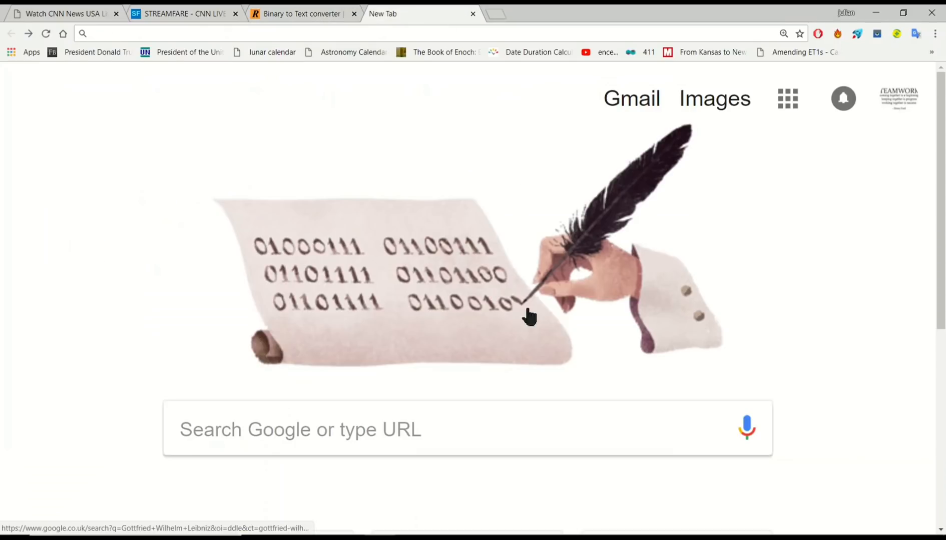
pyautogui.moveTo(522, 311)
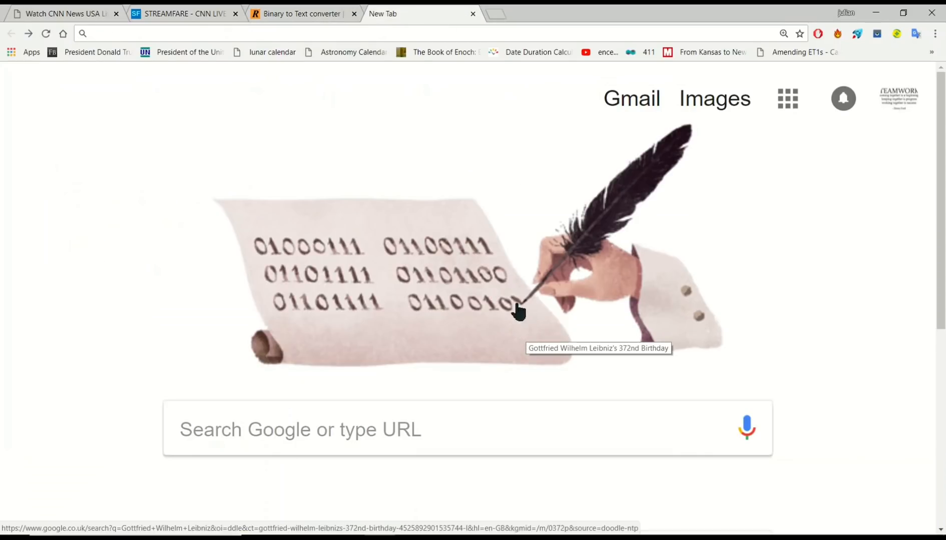
pyautogui.moveTo(522, 314)
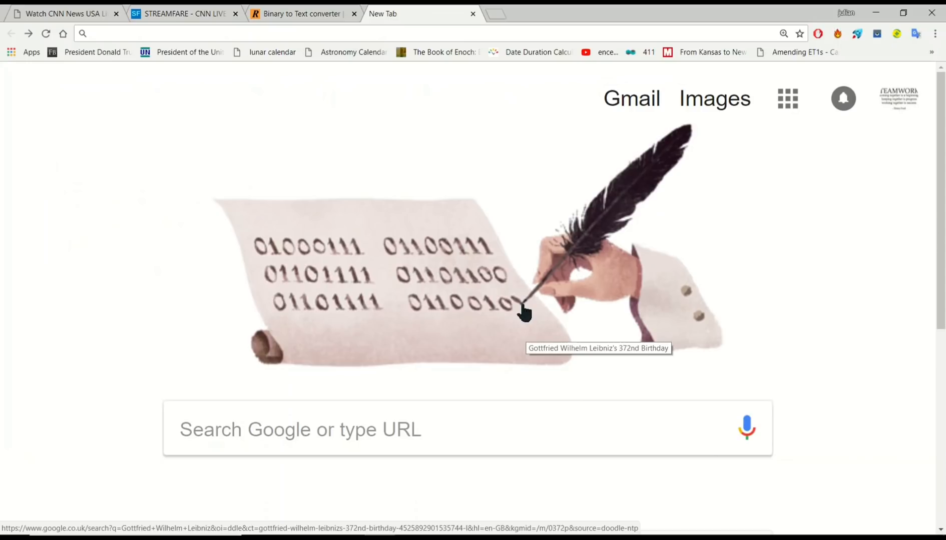
pyautogui.moveTo(516, 310)
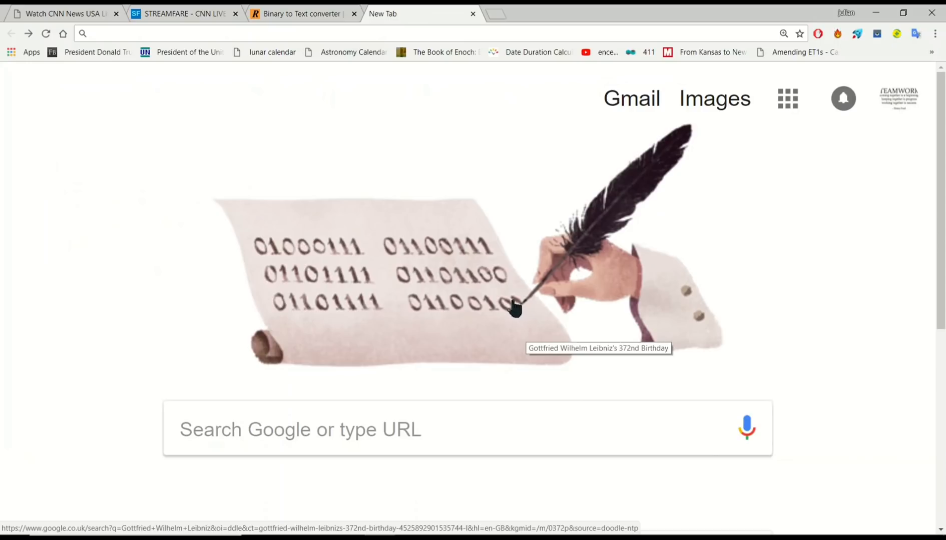
pyautogui.moveTo(513, 304)
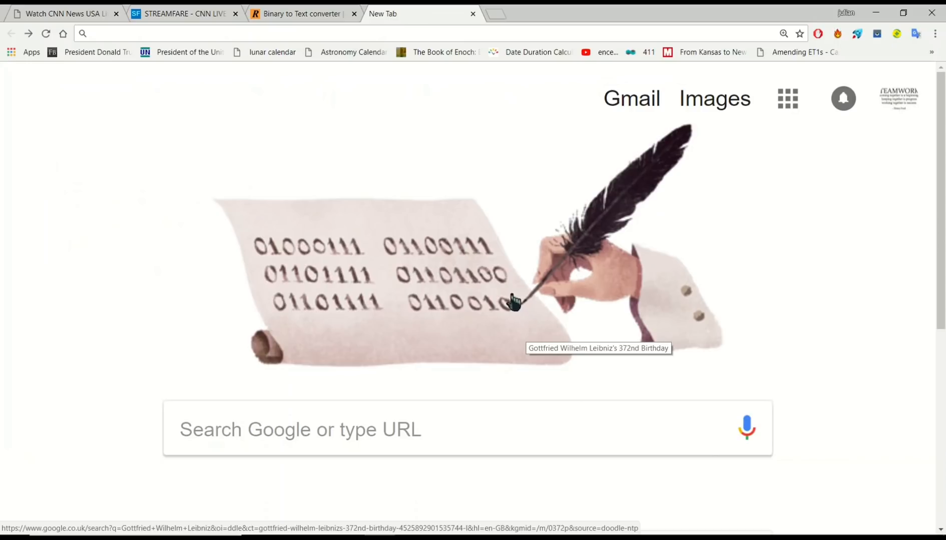
pyautogui.moveTo(361, 275)
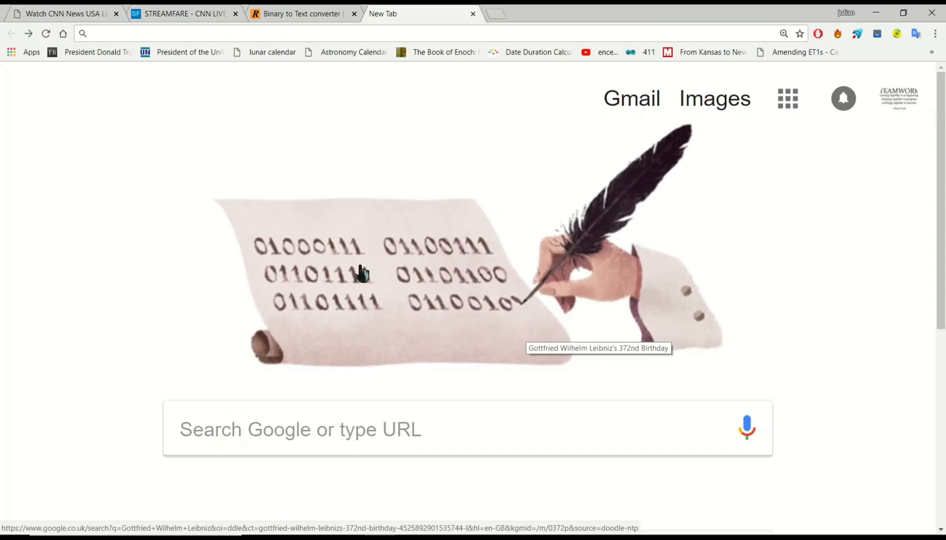
pyautogui.moveTo(274, 13)
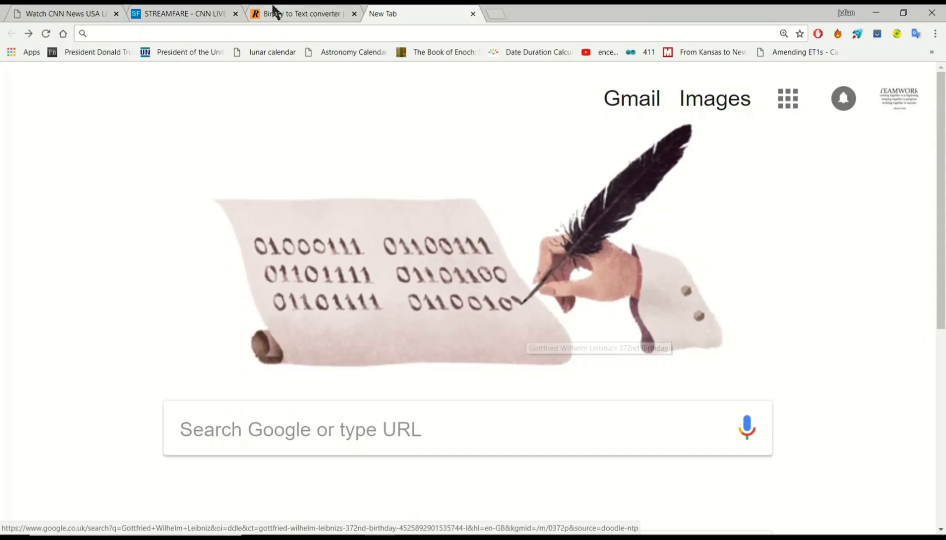
pyautogui.click(301, 14)
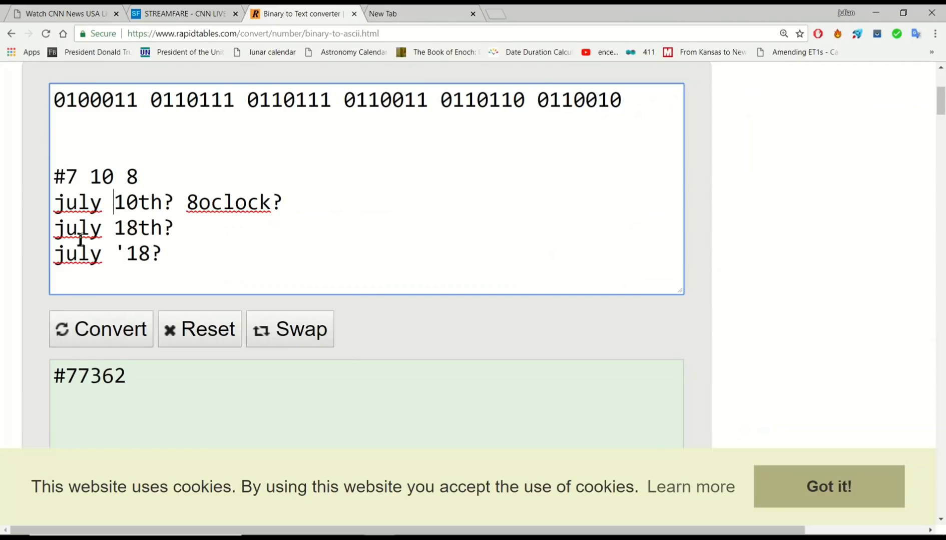
pyautogui.moveTo(138, 177)
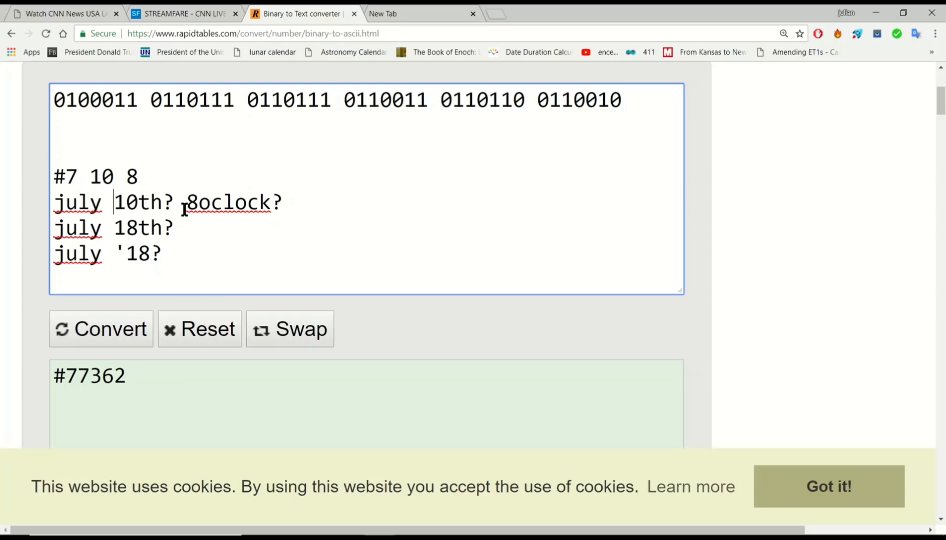
pyautogui.moveTo(115, 228)
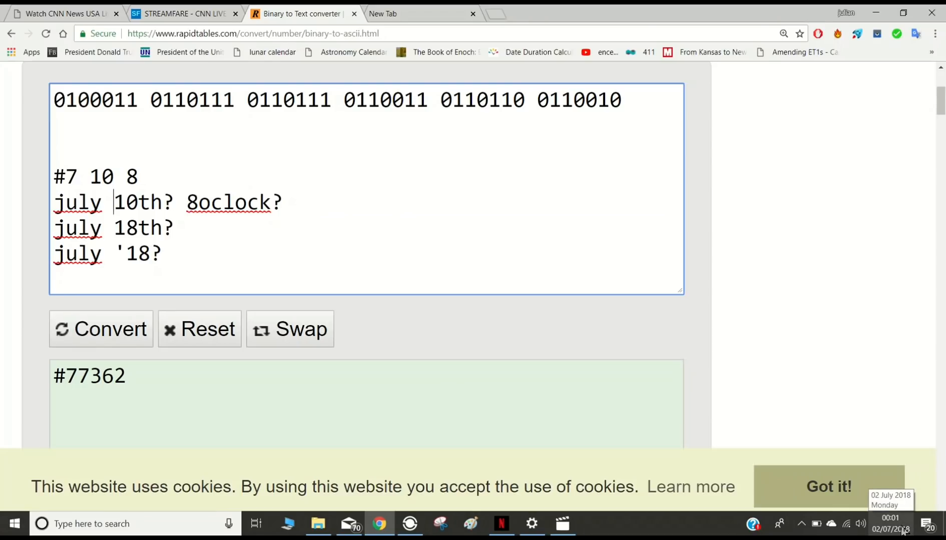
pyautogui.moveTo(778, 385)
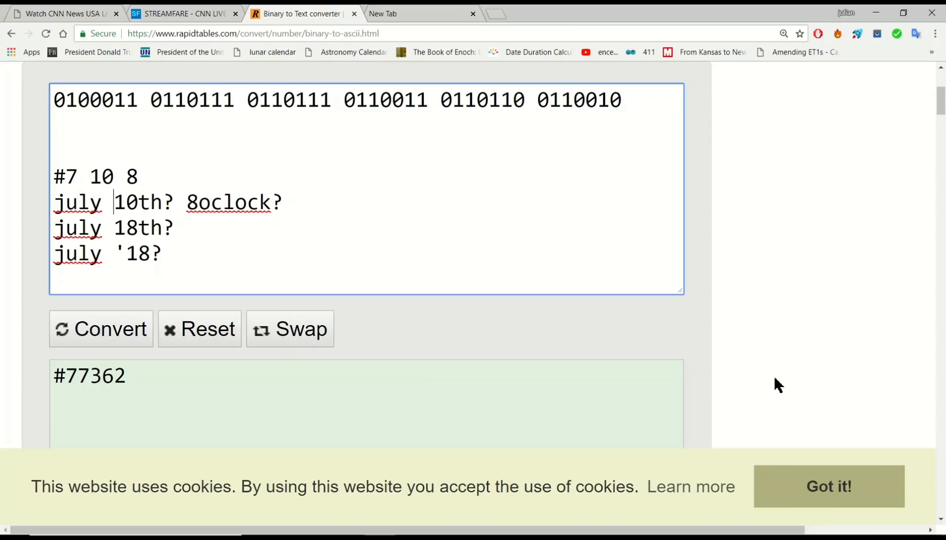